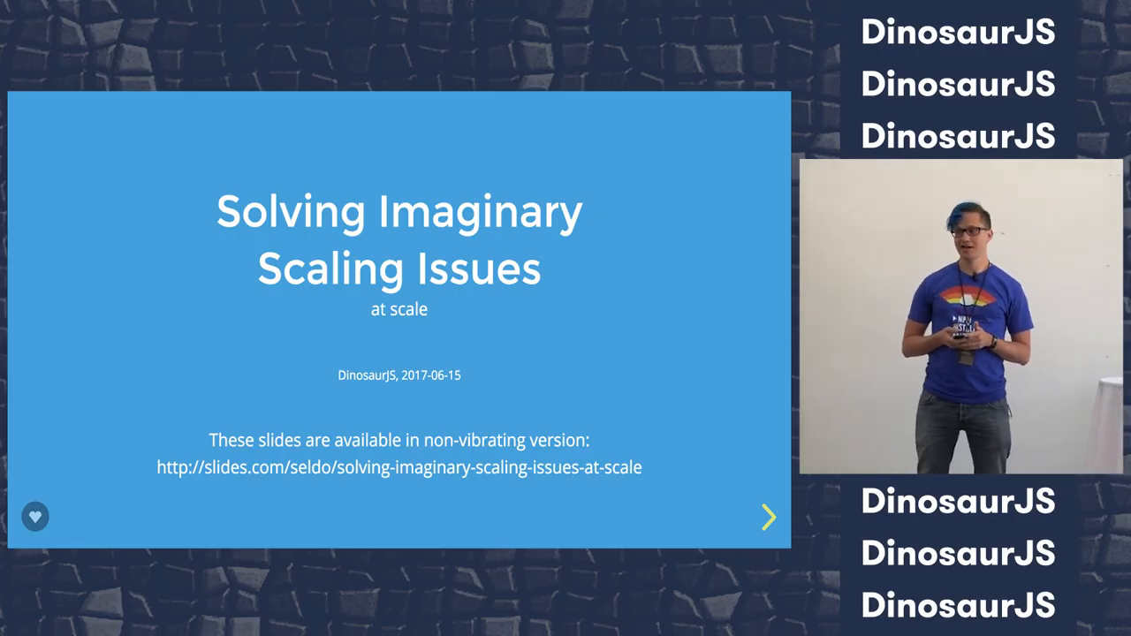
click(768, 517)
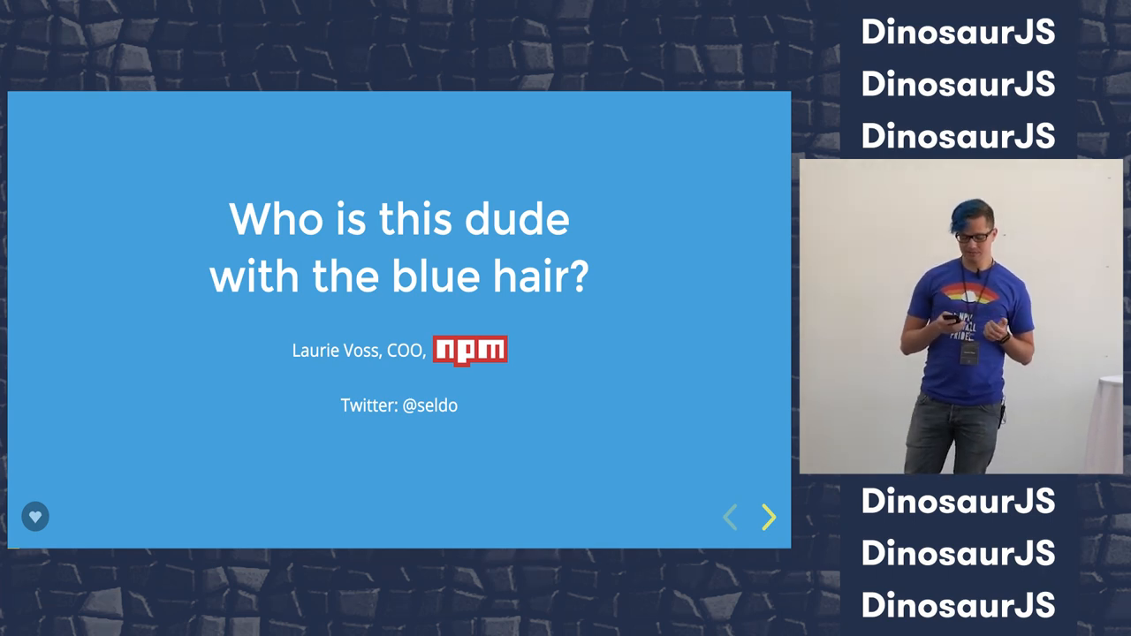
click(767, 517)
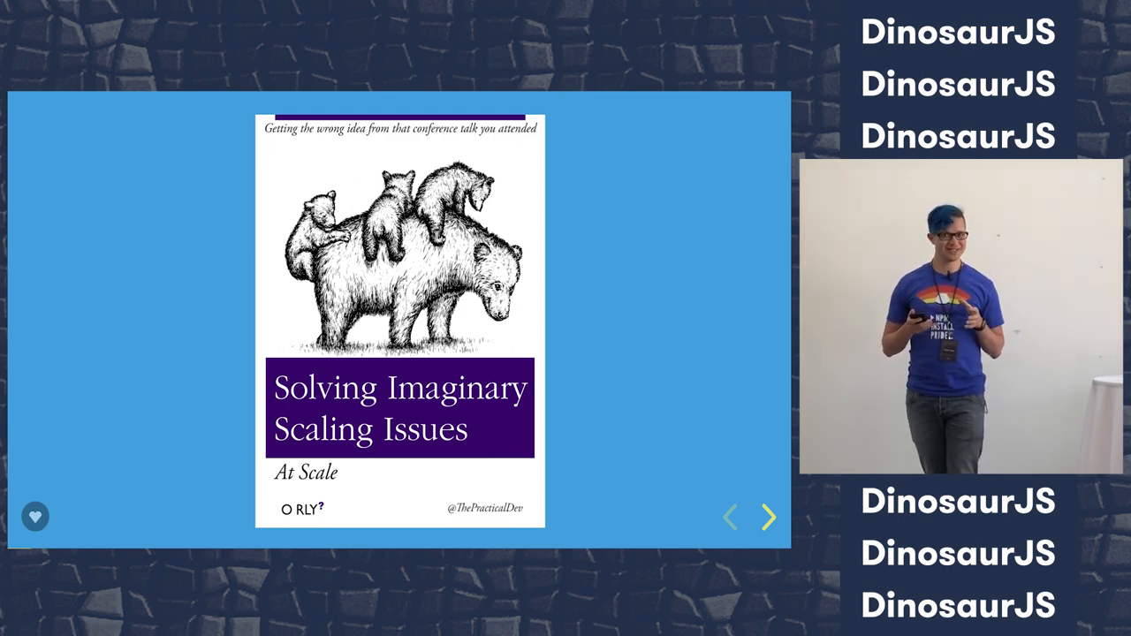
click(768, 517)
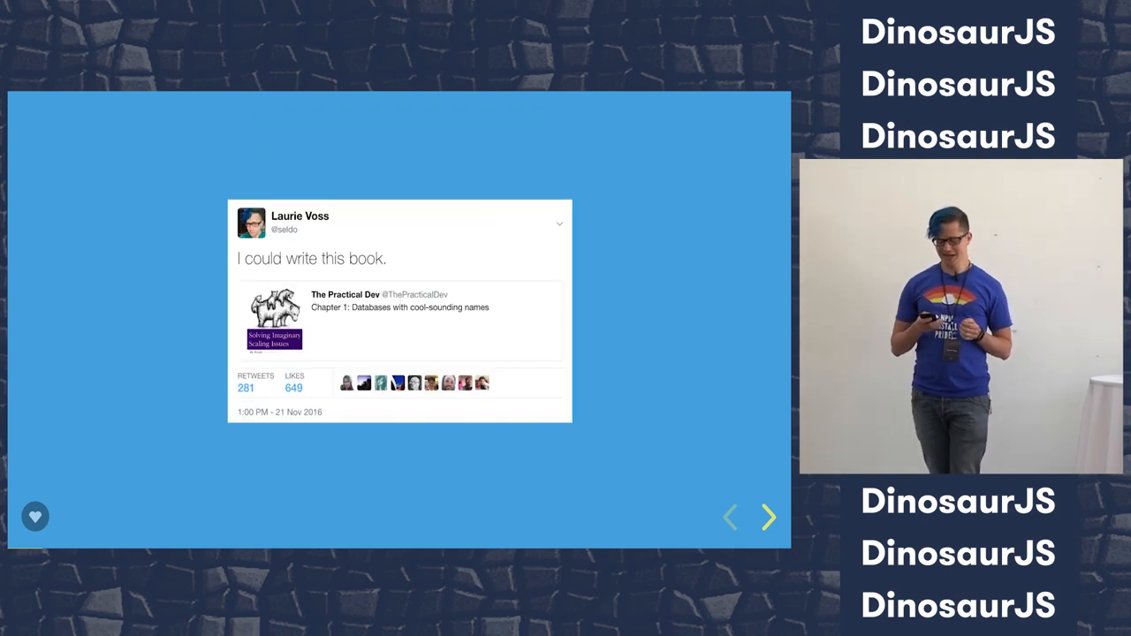
click(768, 517)
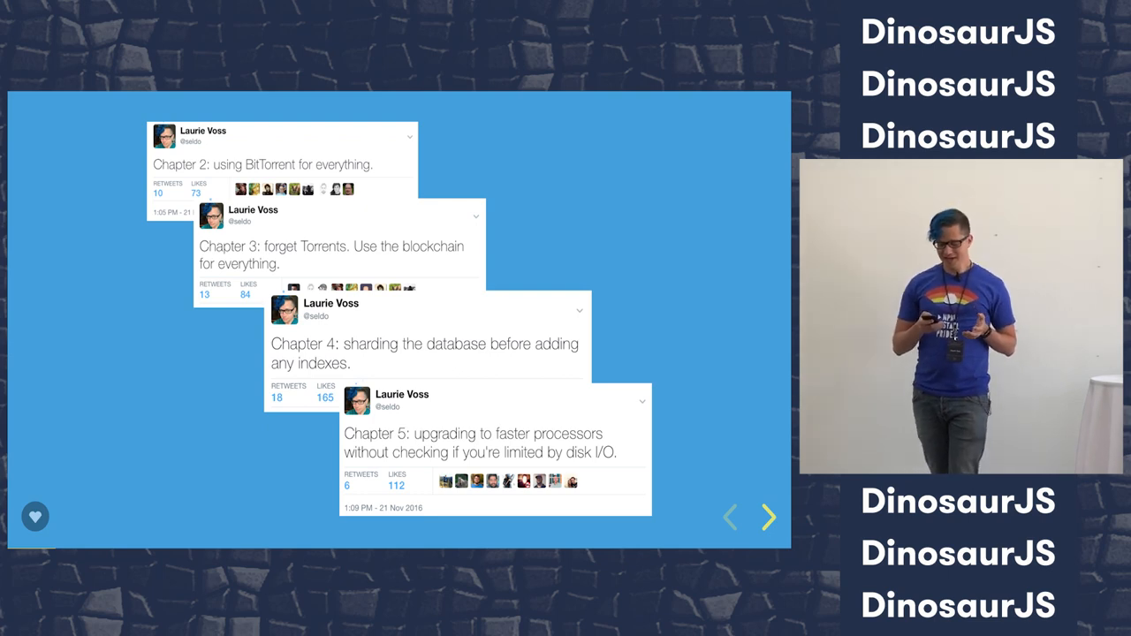
click(768, 517)
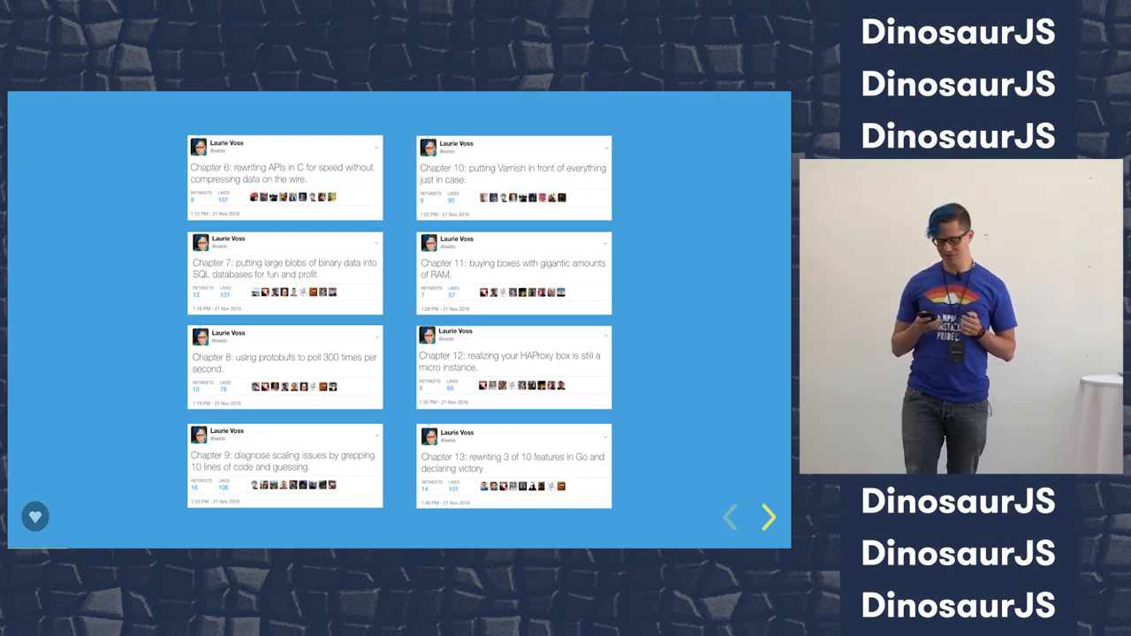
click(768, 517)
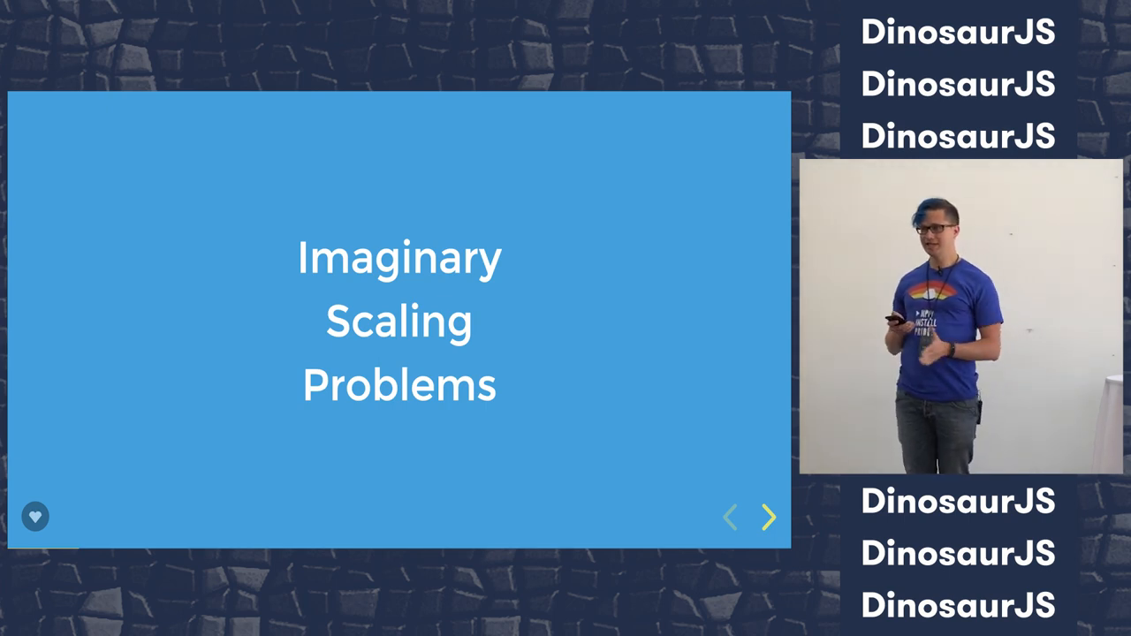
click(768, 517)
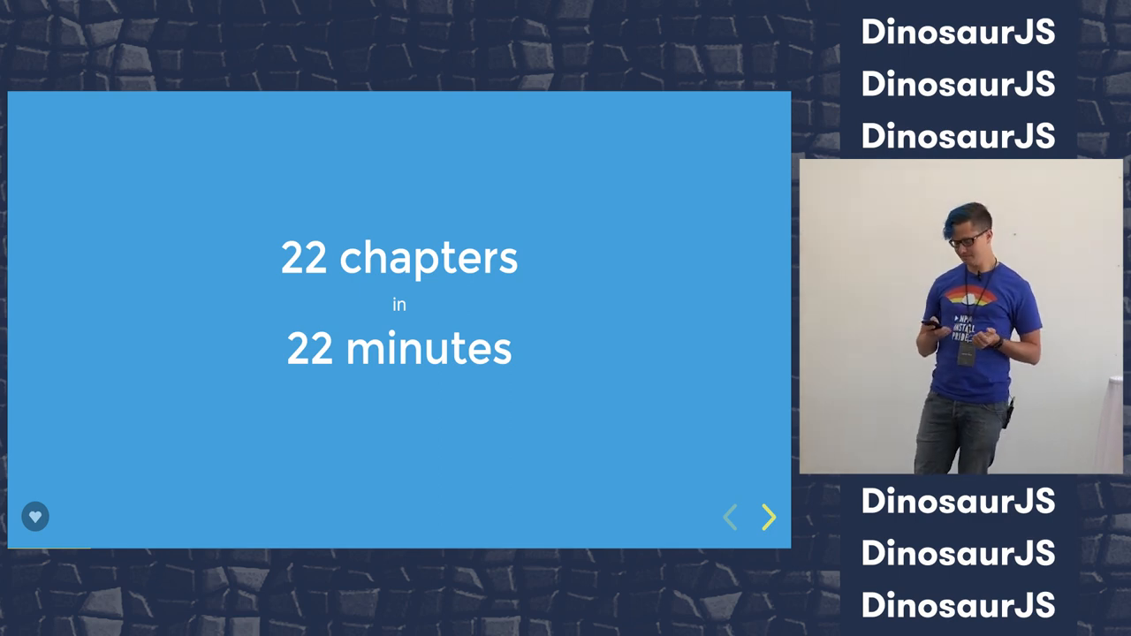
click(767, 517)
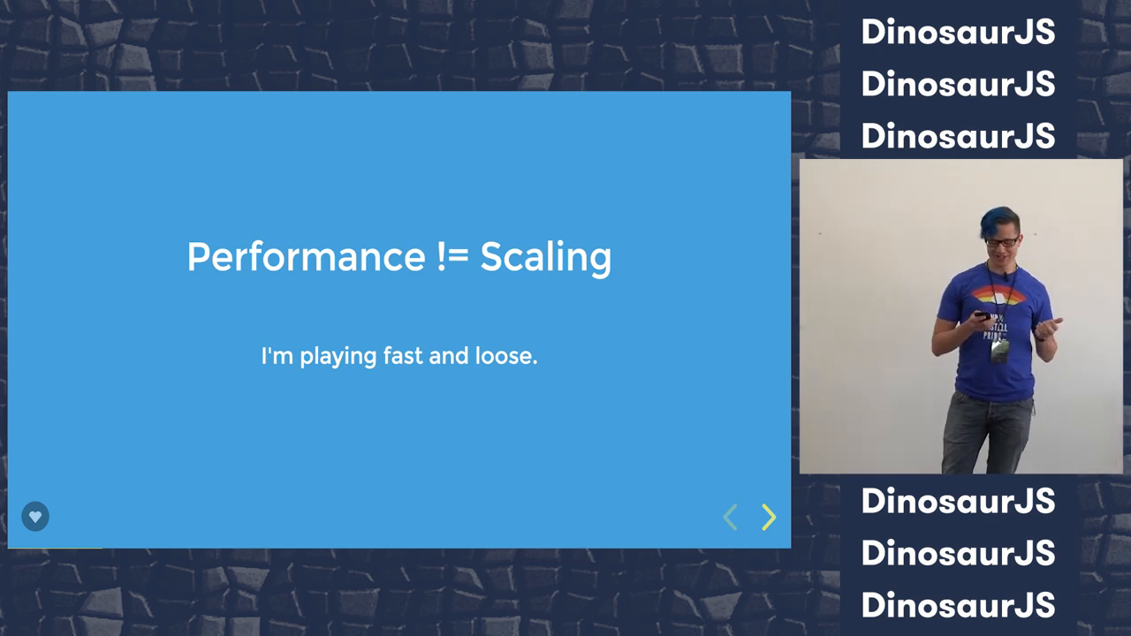
click(768, 518)
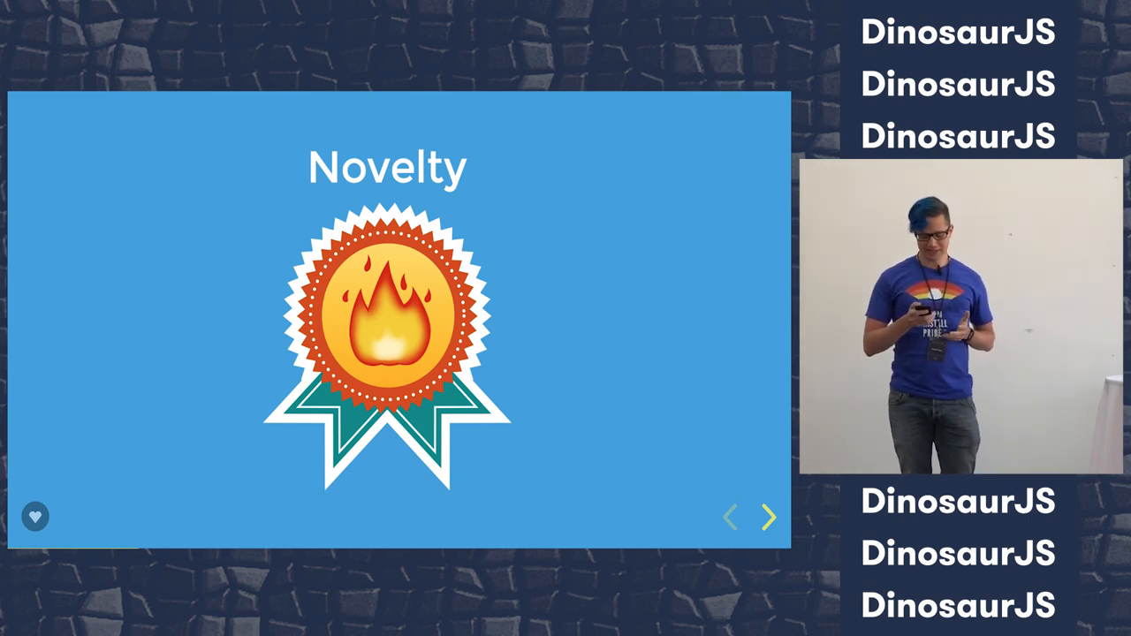
click(768, 517)
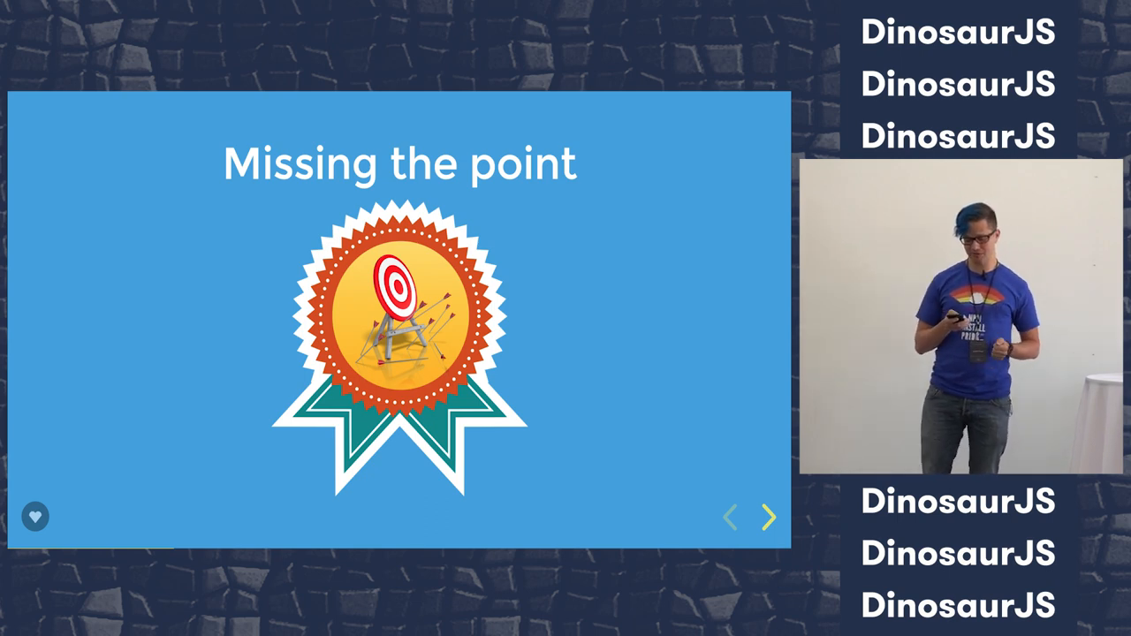
click(768, 517)
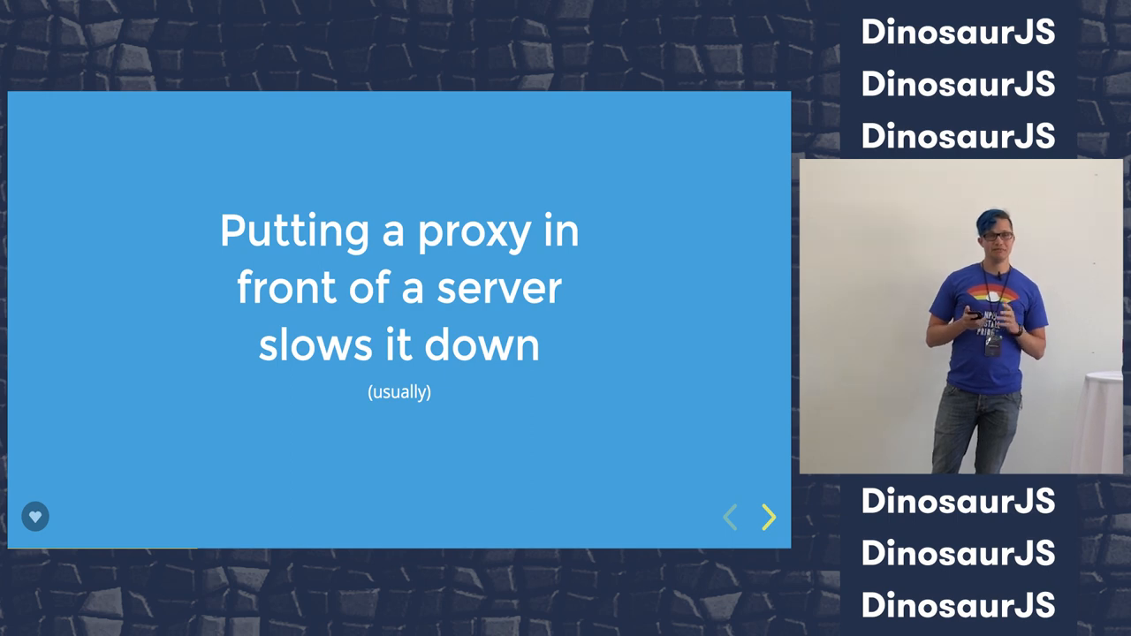
click(766, 517)
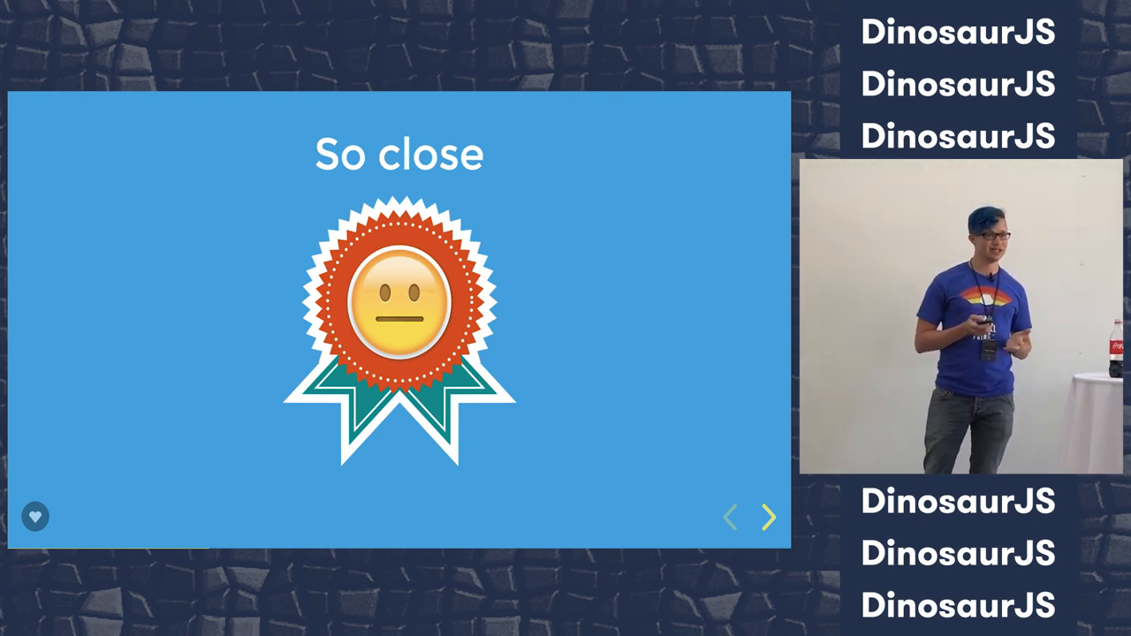
click(768, 517)
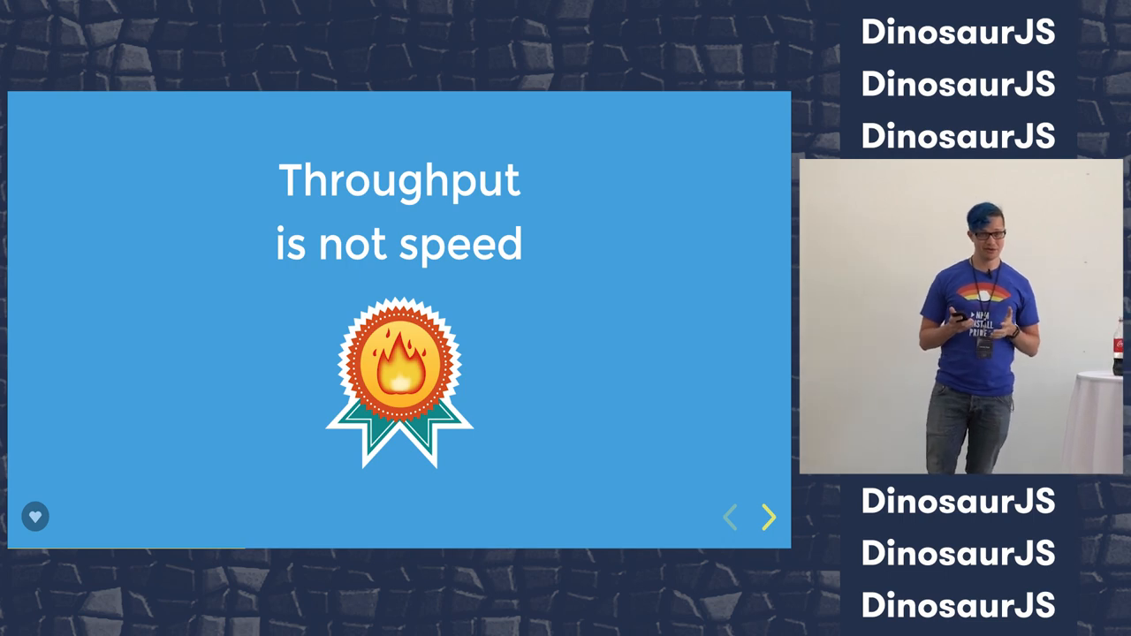
click(768, 518)
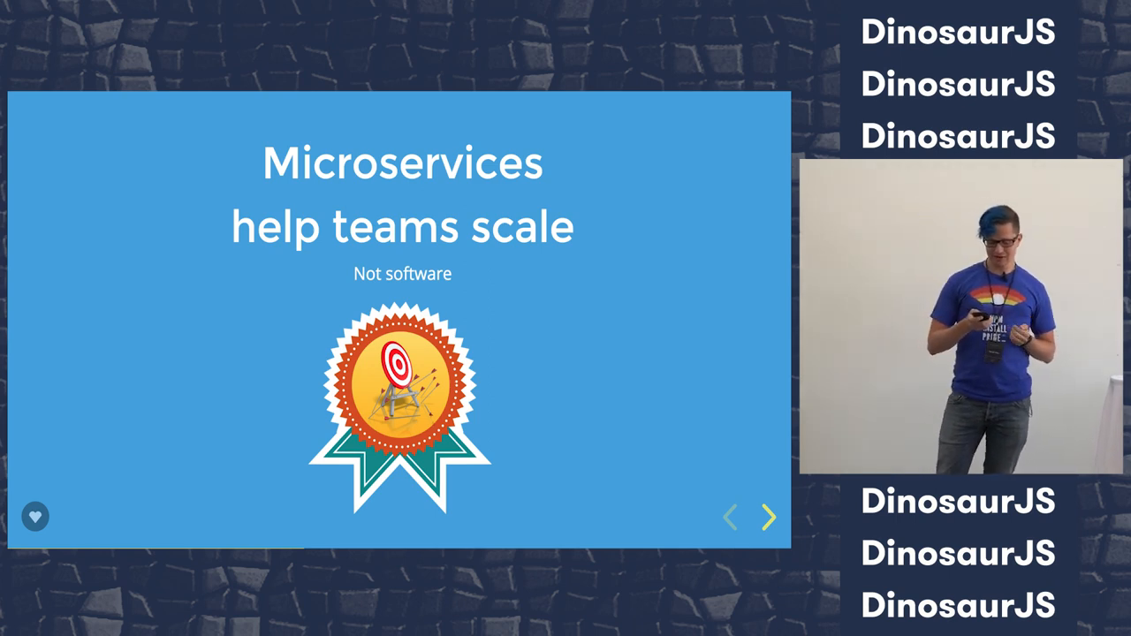
click(768, 517)
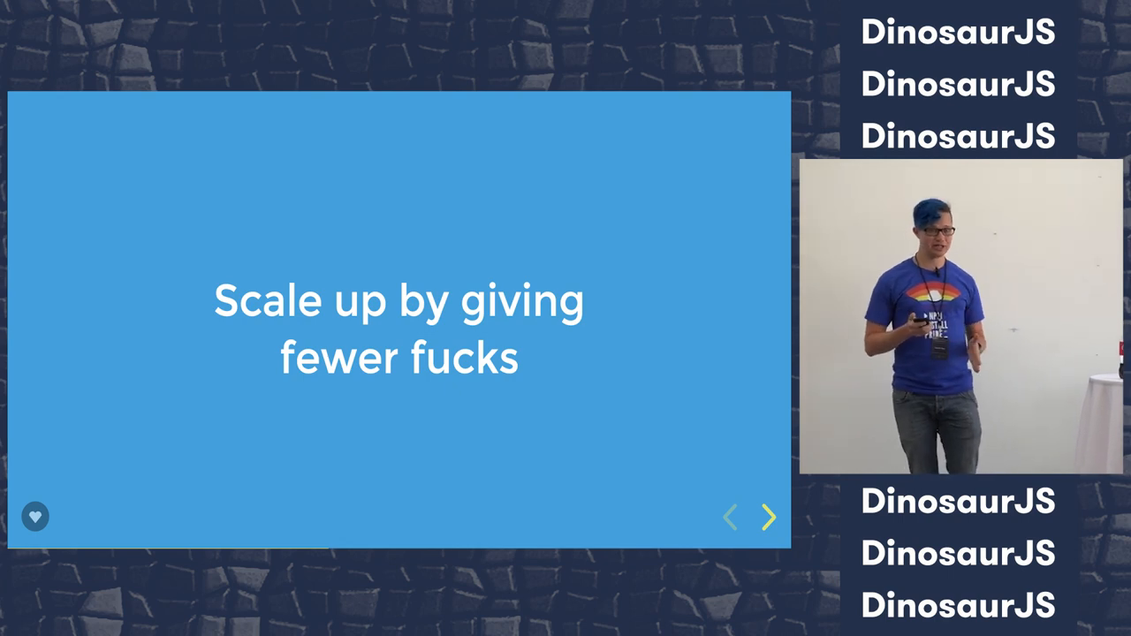
click(768, 517)
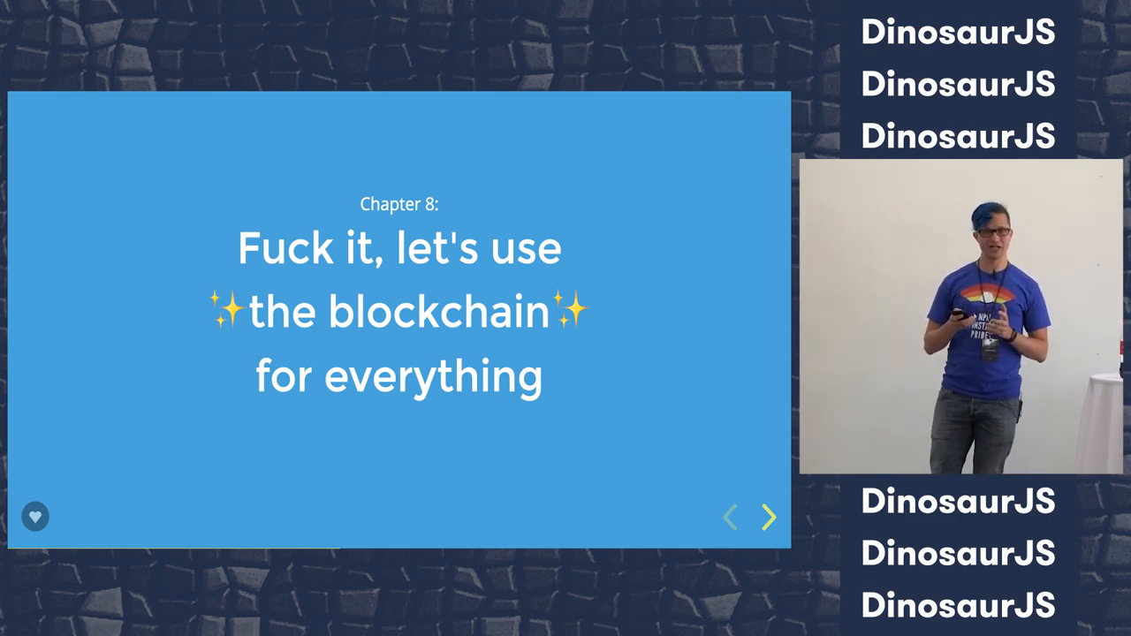
click(768, 517)
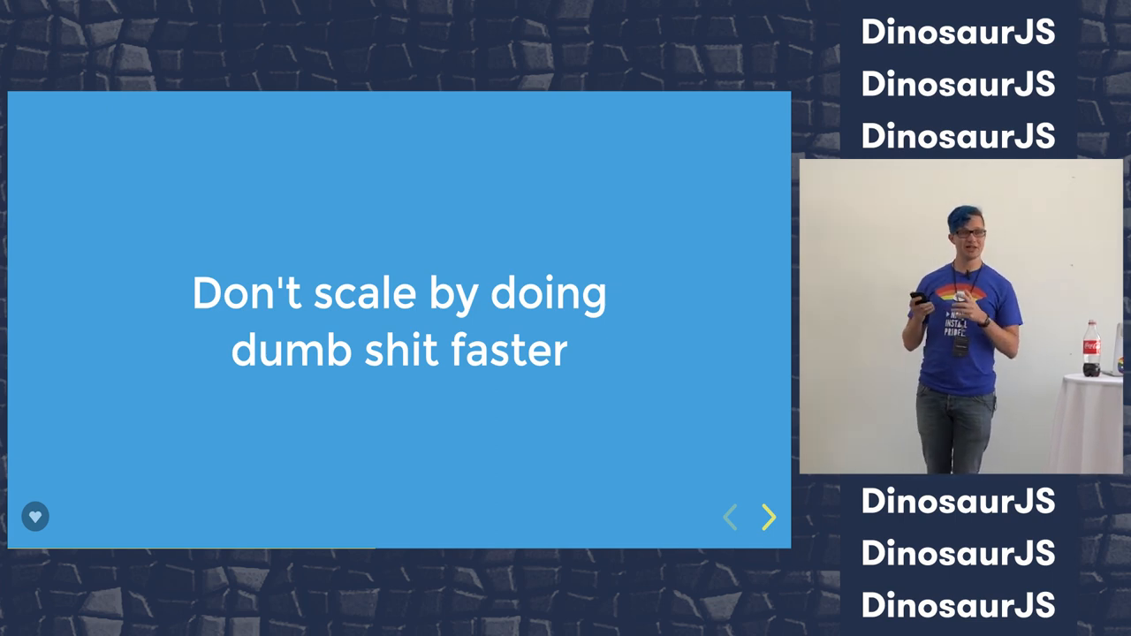
click(767, 517)
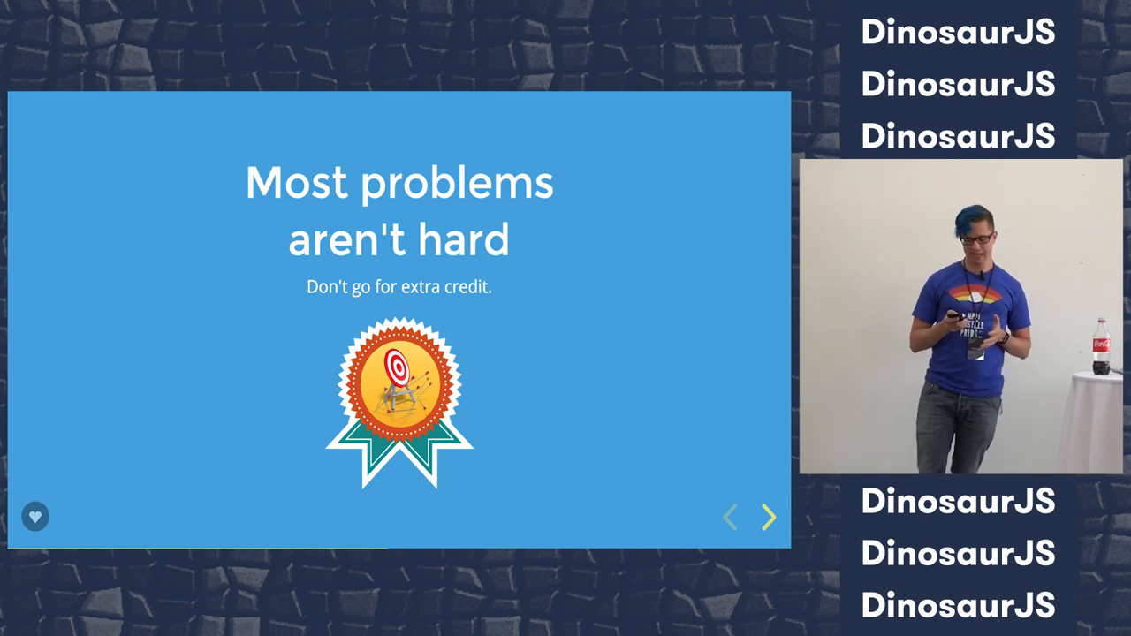
click(767, 516)
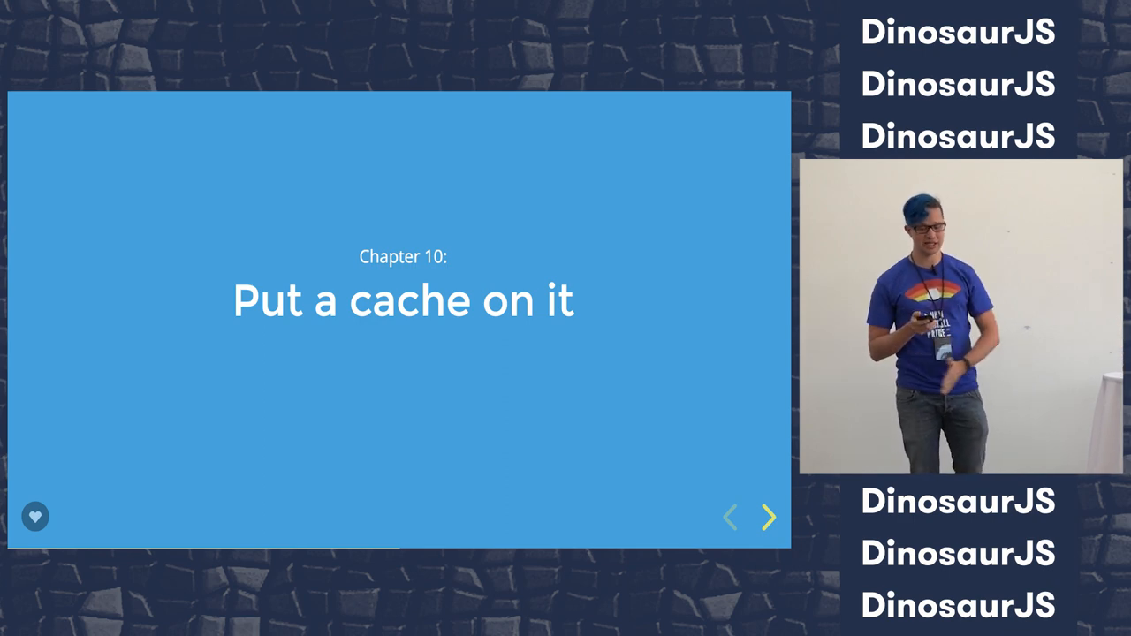
click(767, 518)
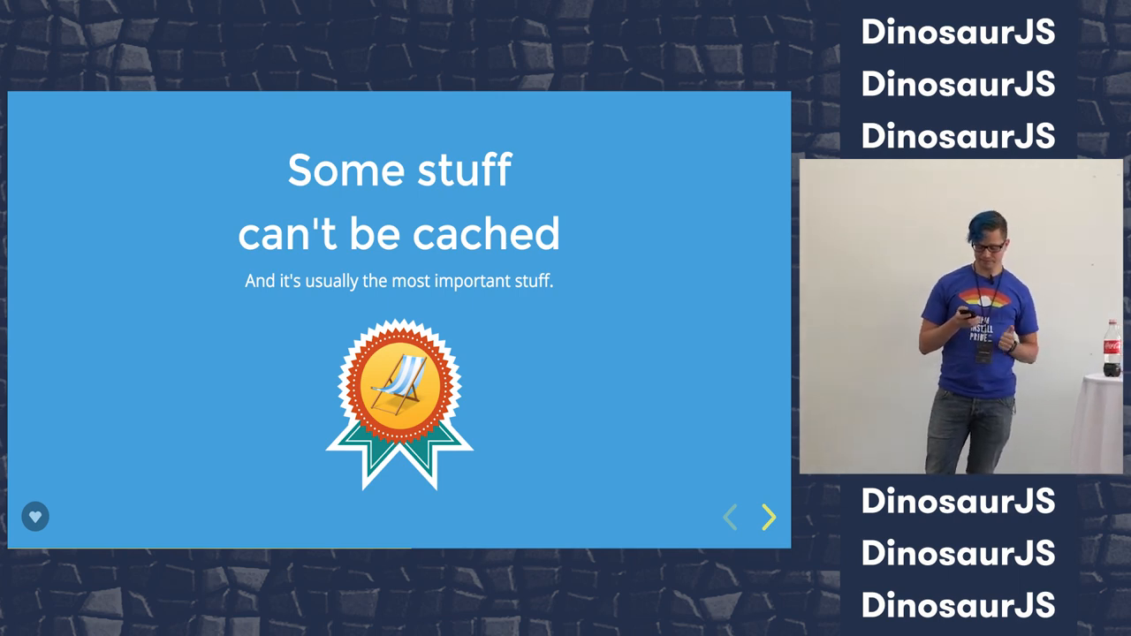
click(768, 517)
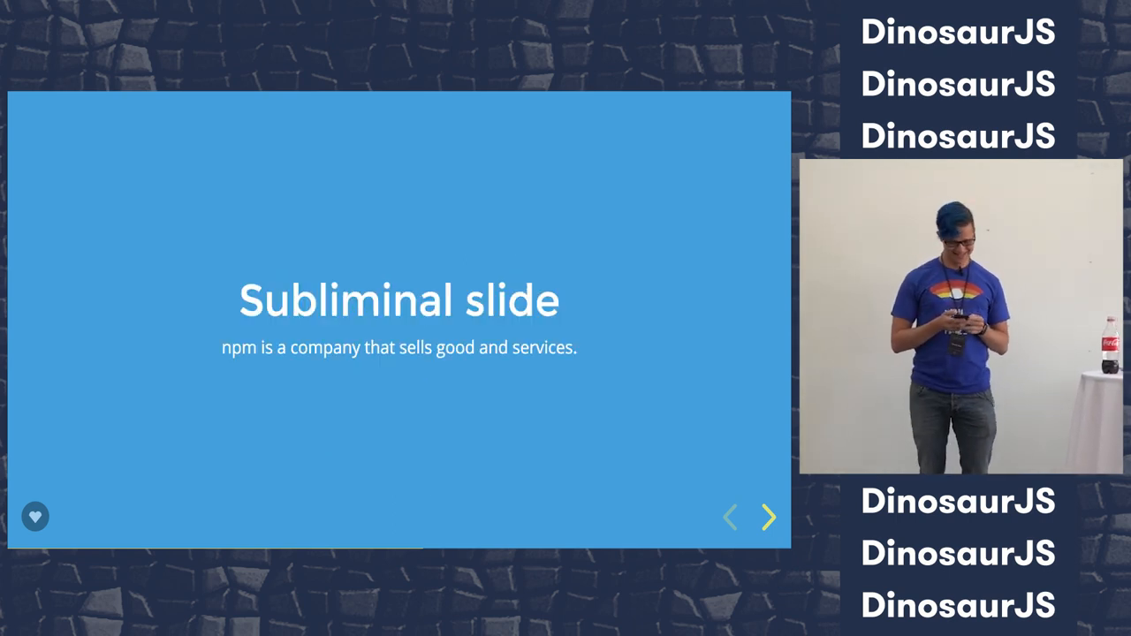
click(767, 517)
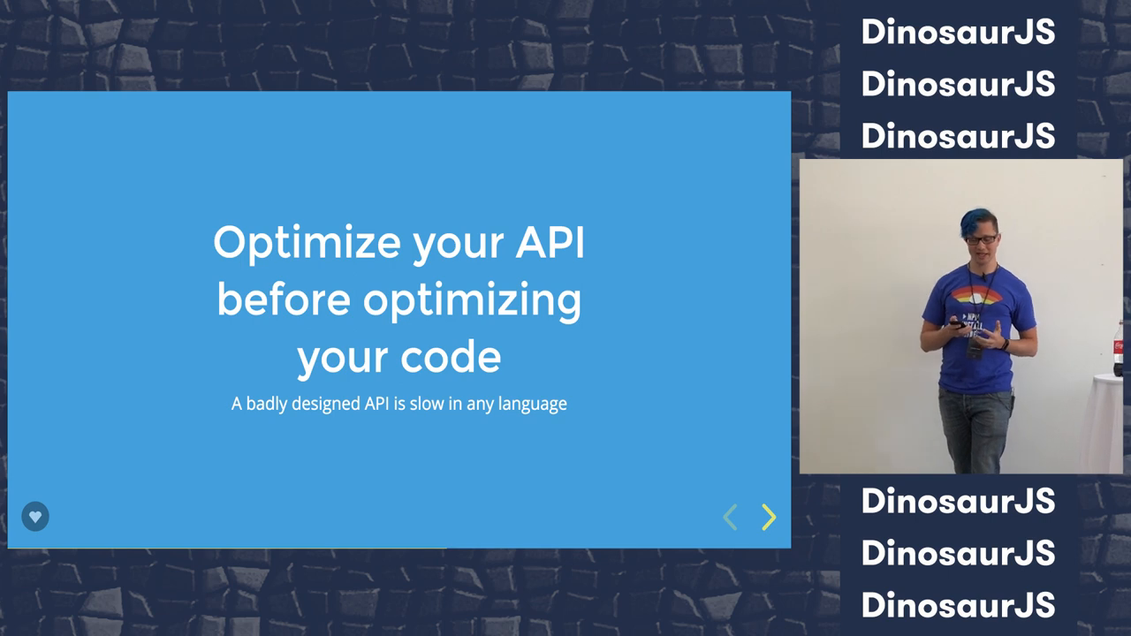
click(768, 518)
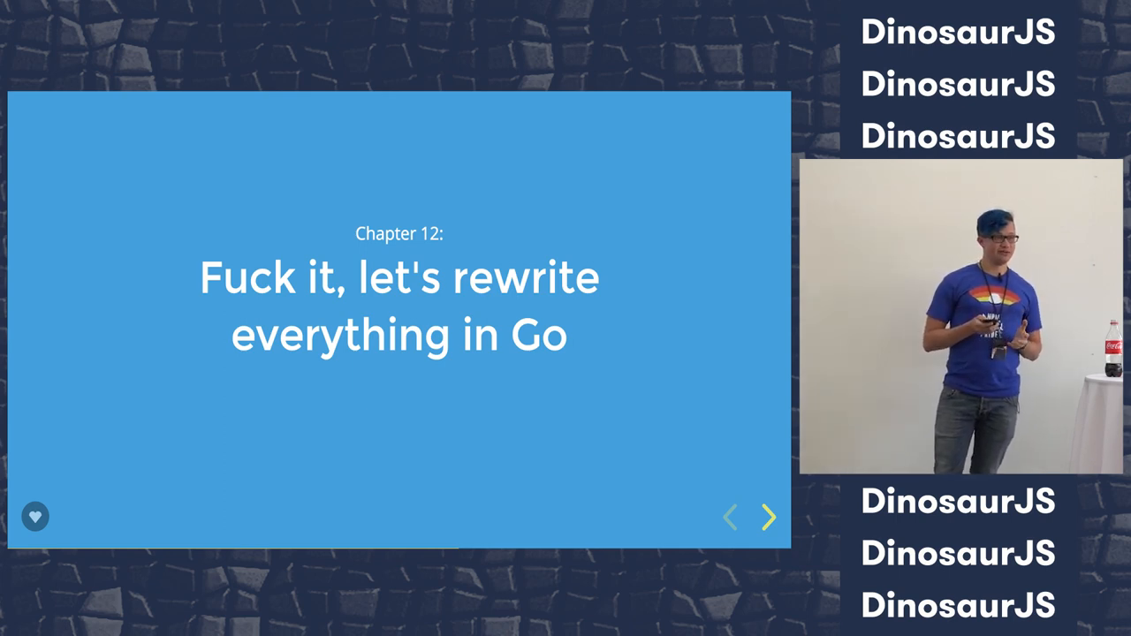
click(768, 517)
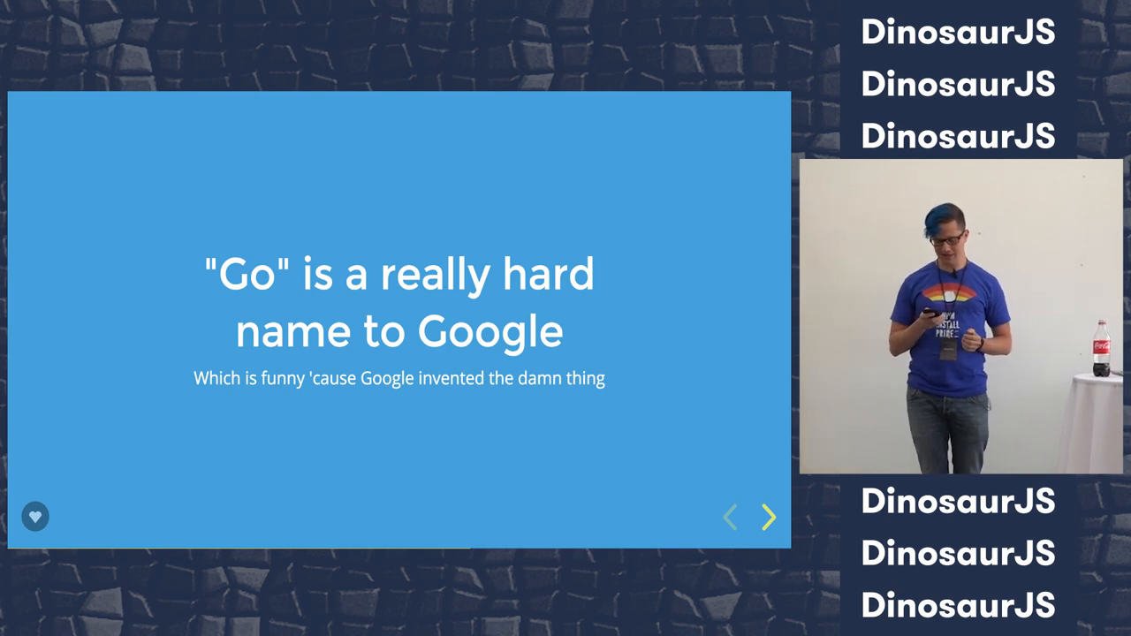
click(768, 517)
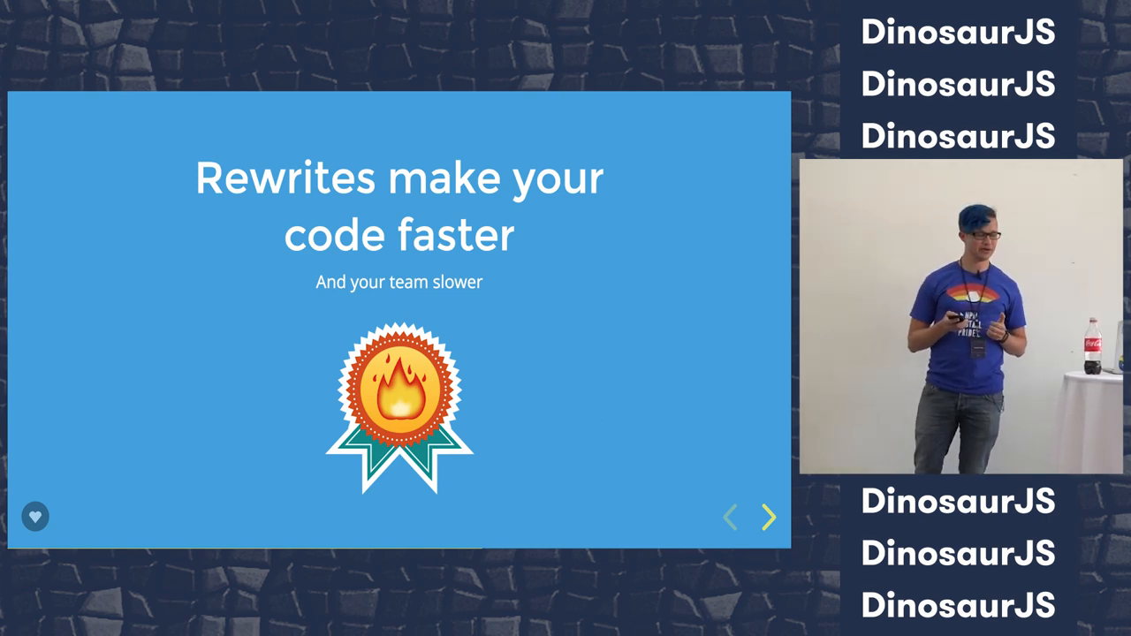
click(768, 517)
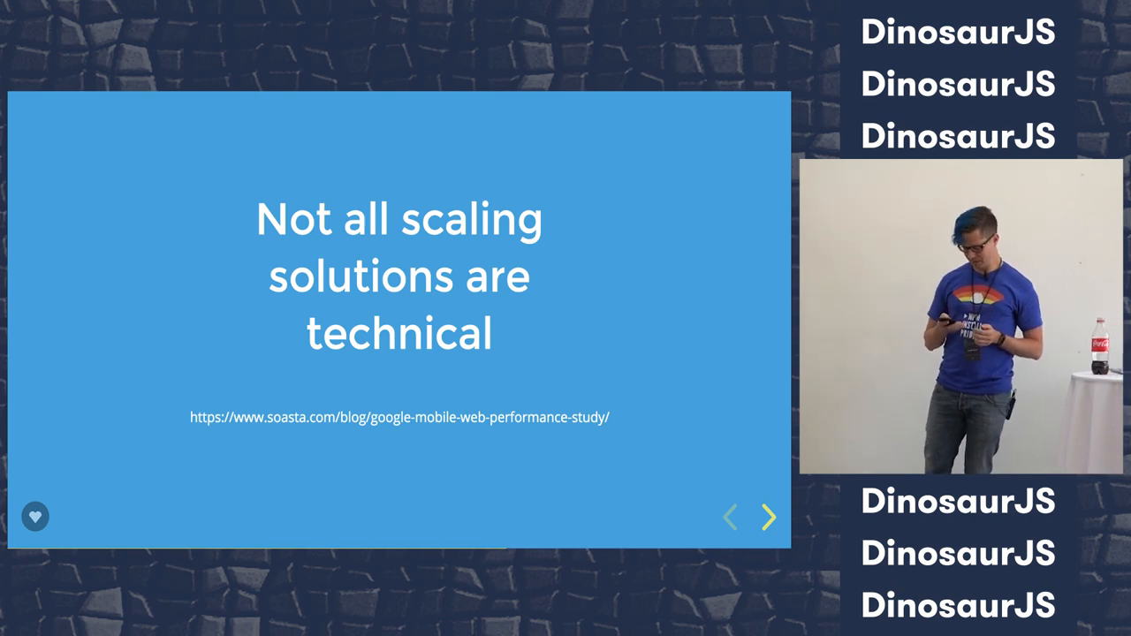
click(767, 517)
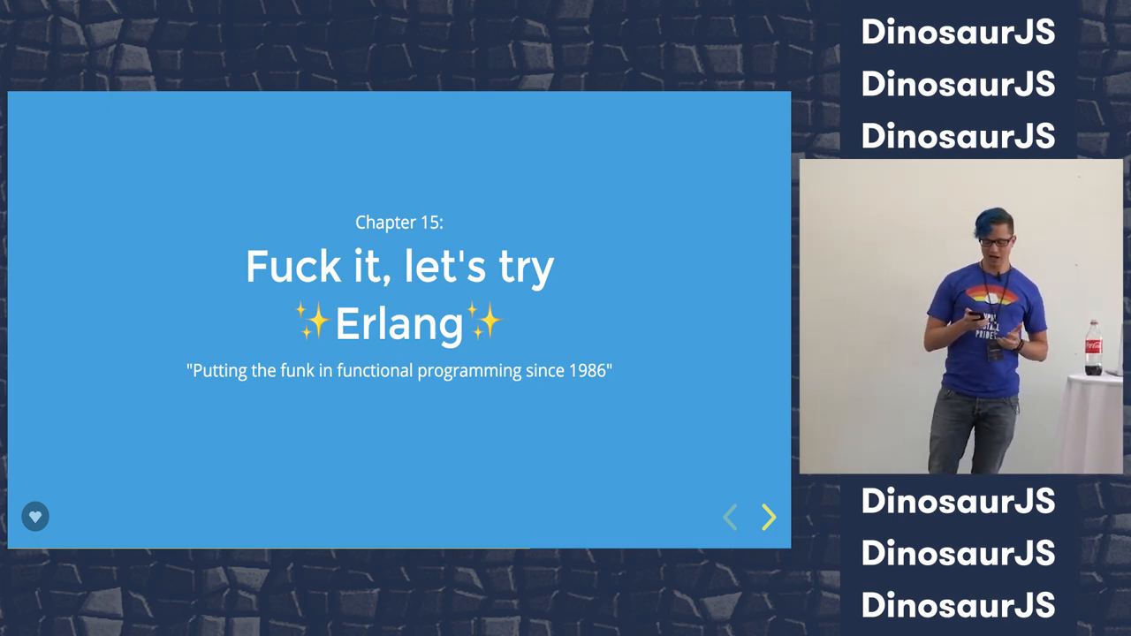
click(767, 517)
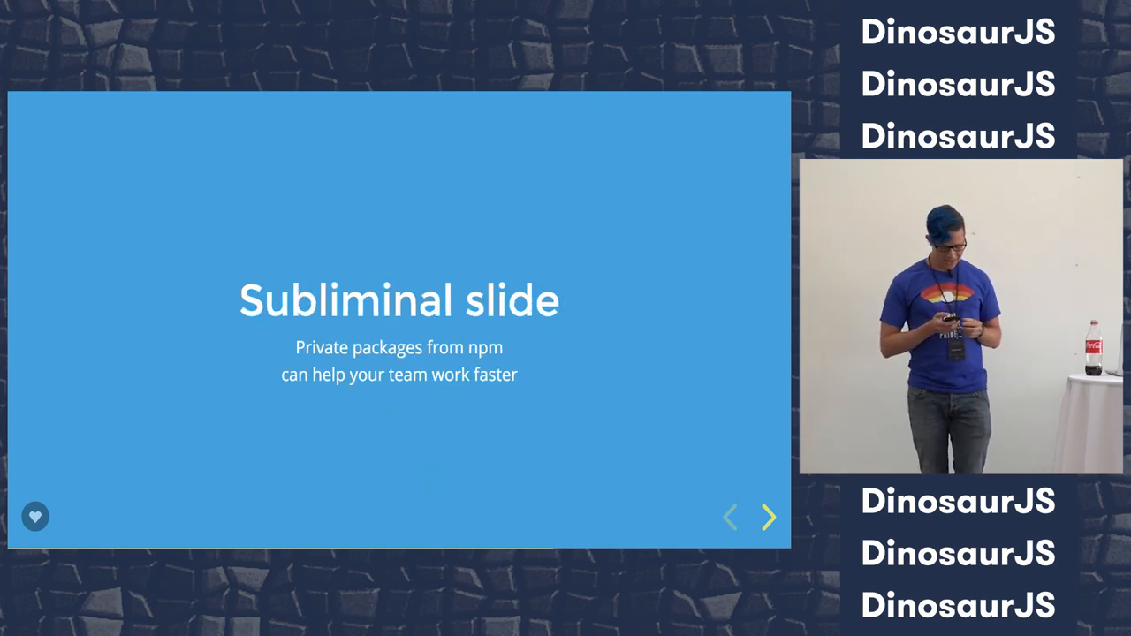
click(768, 517)
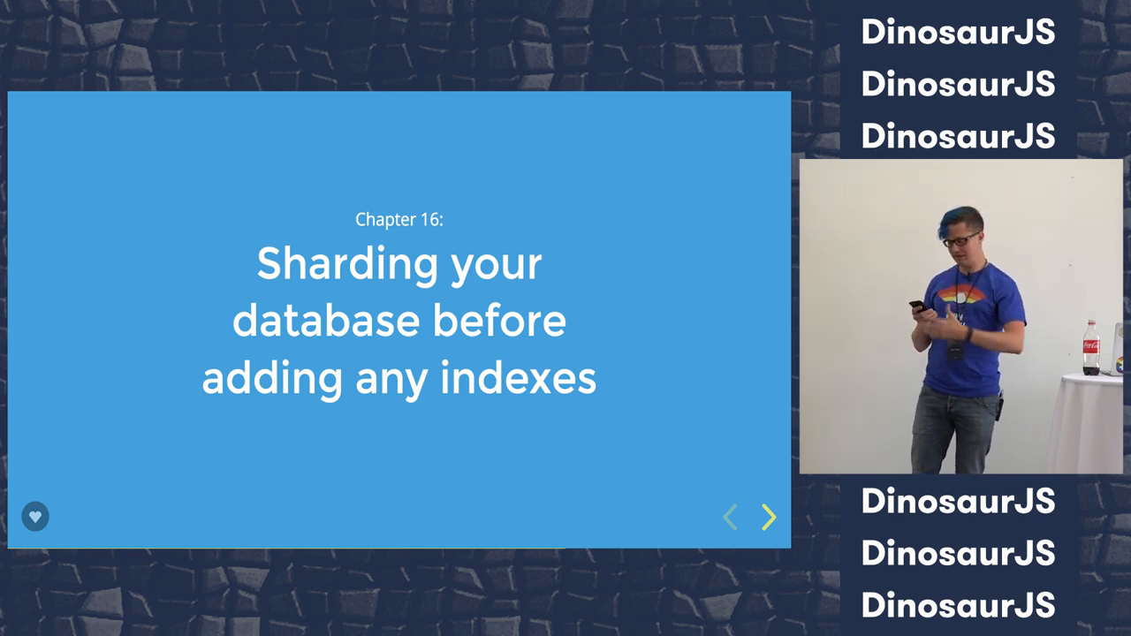
click(767, 516)
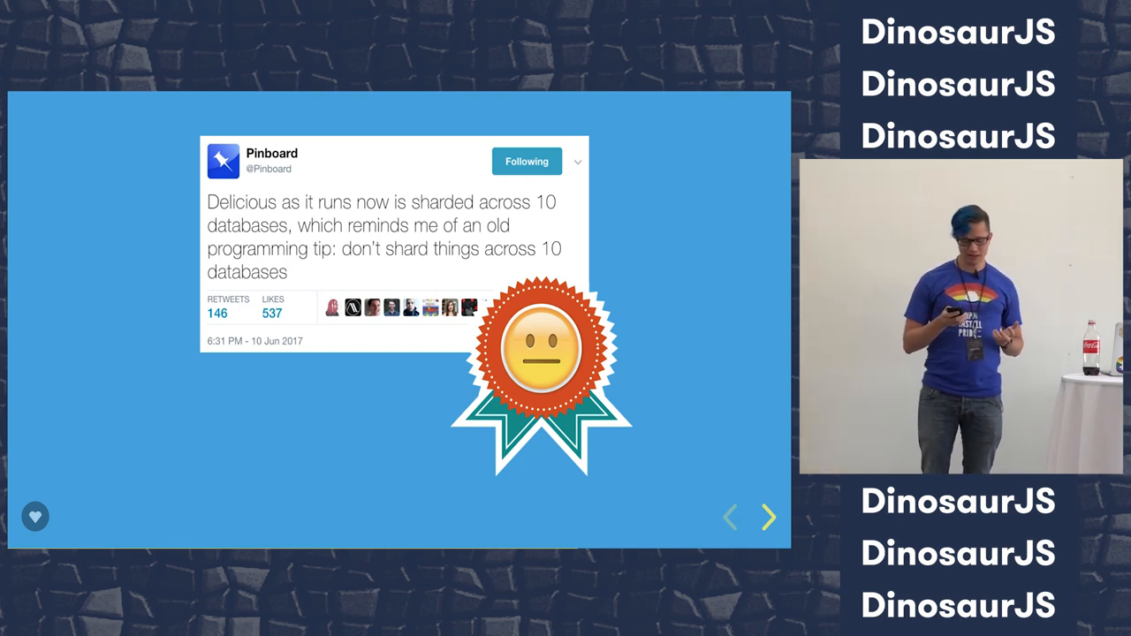
click(766, 517)
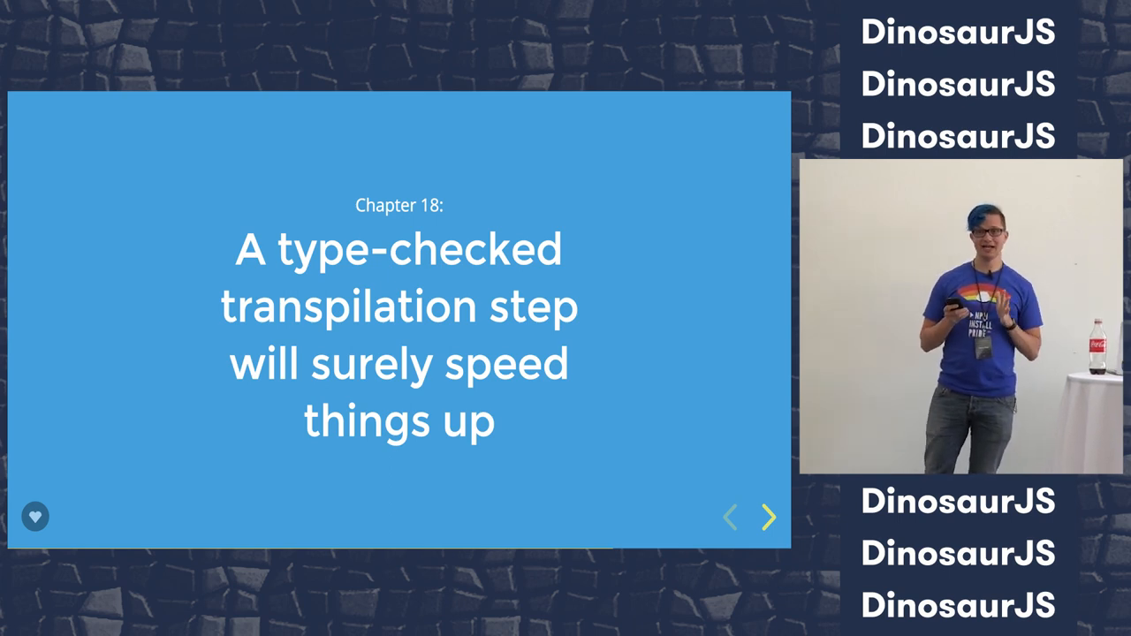
click(768, 517)
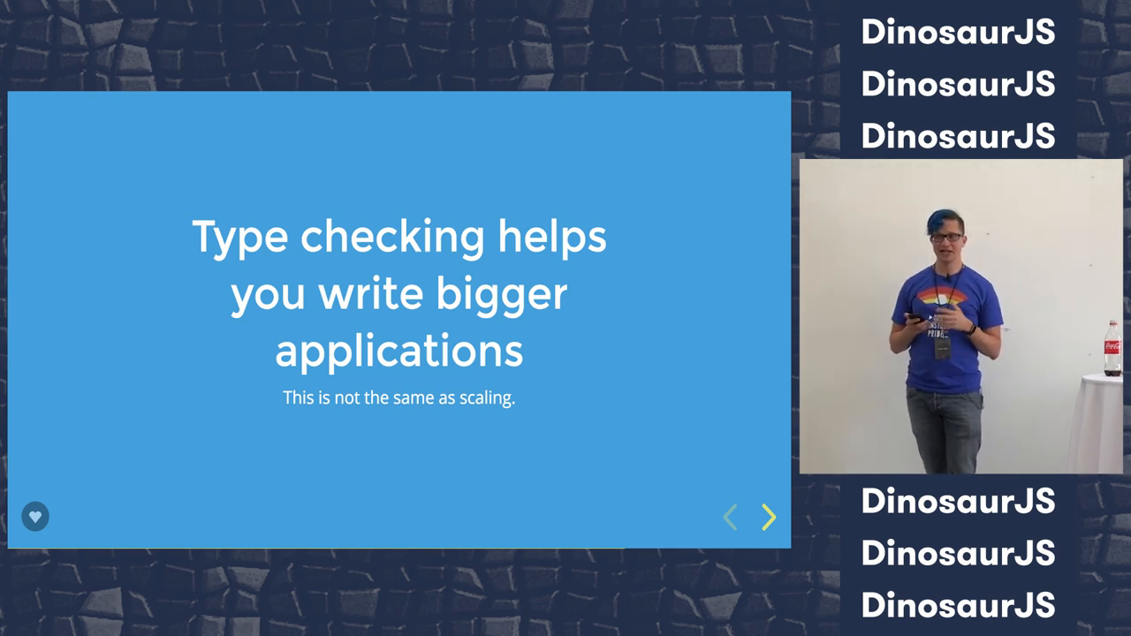
click(767, 516)
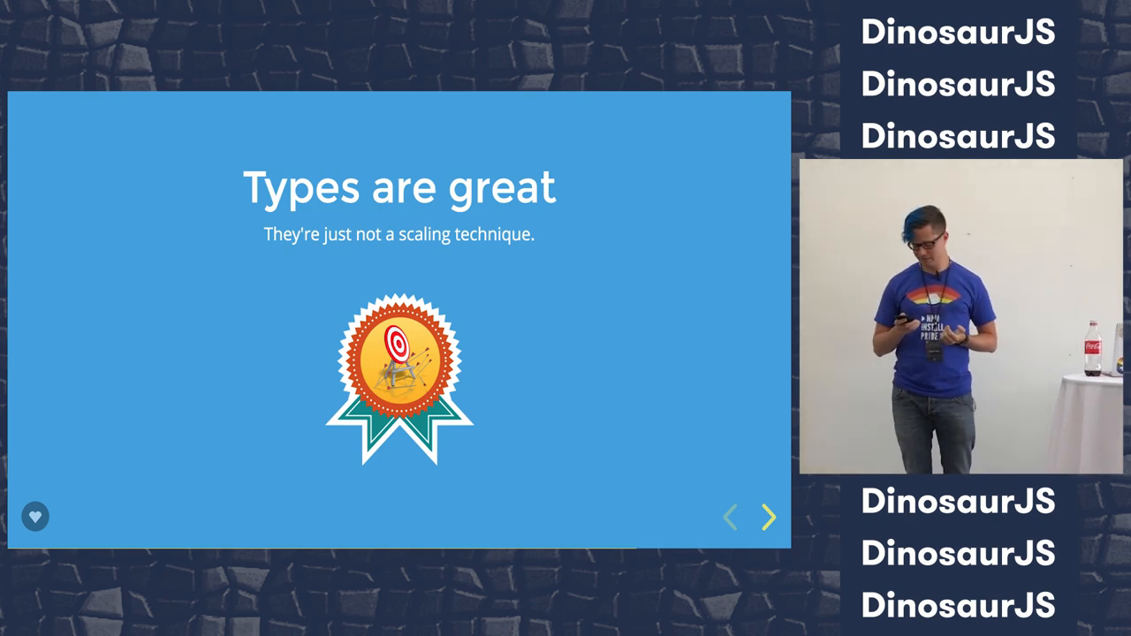
click(767, 517)
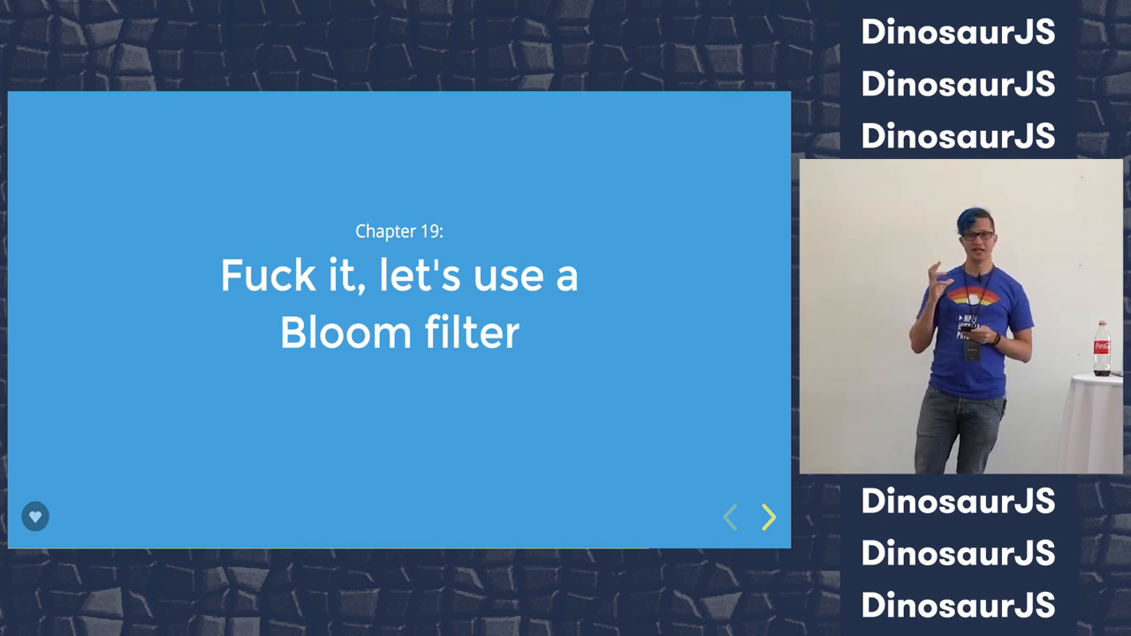
click(768, 517)
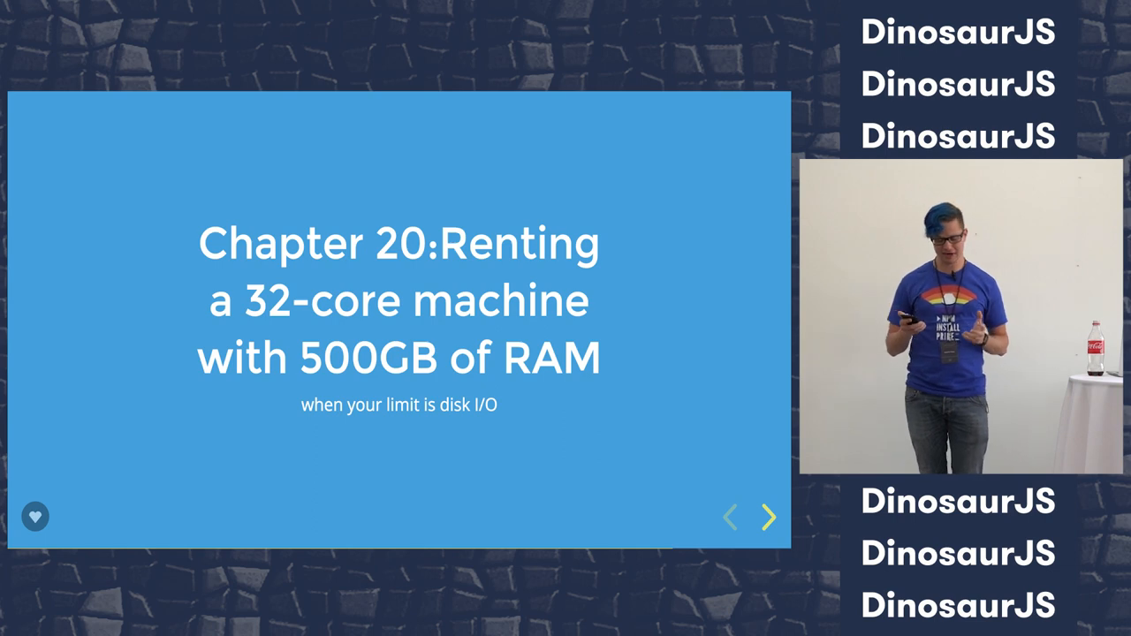
click(768, 517)
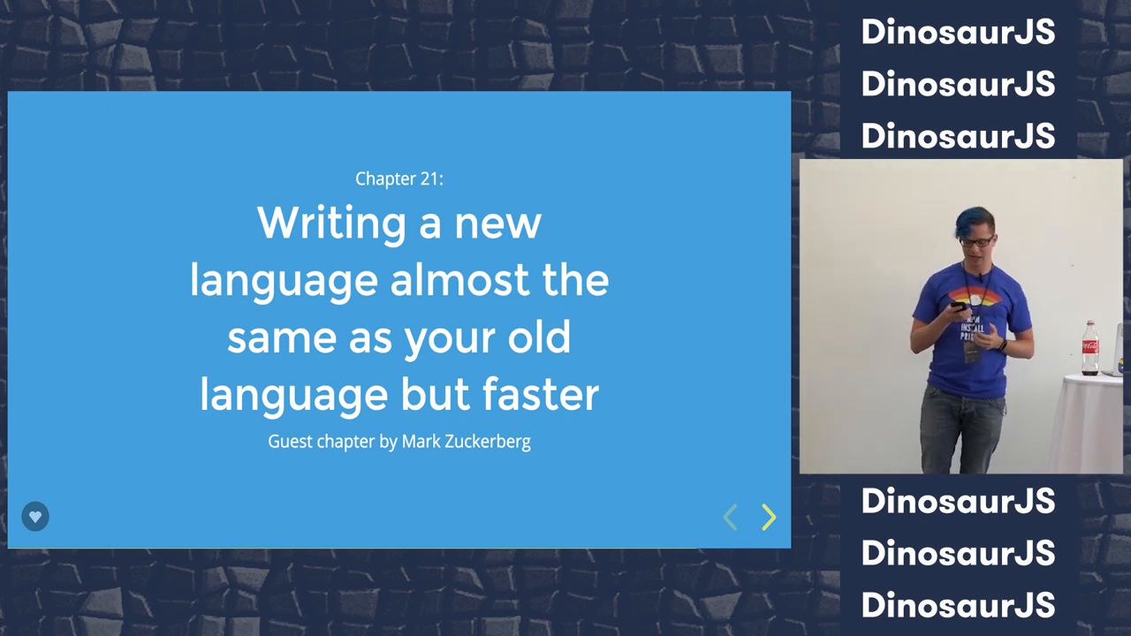
click(767, 517)
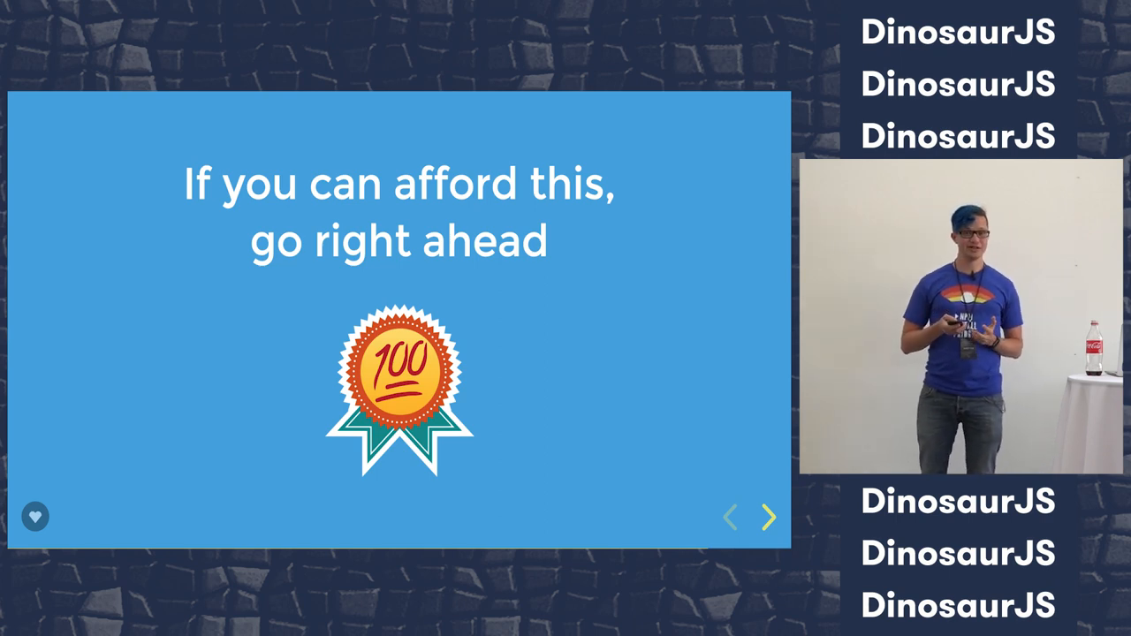
click(768, 517)
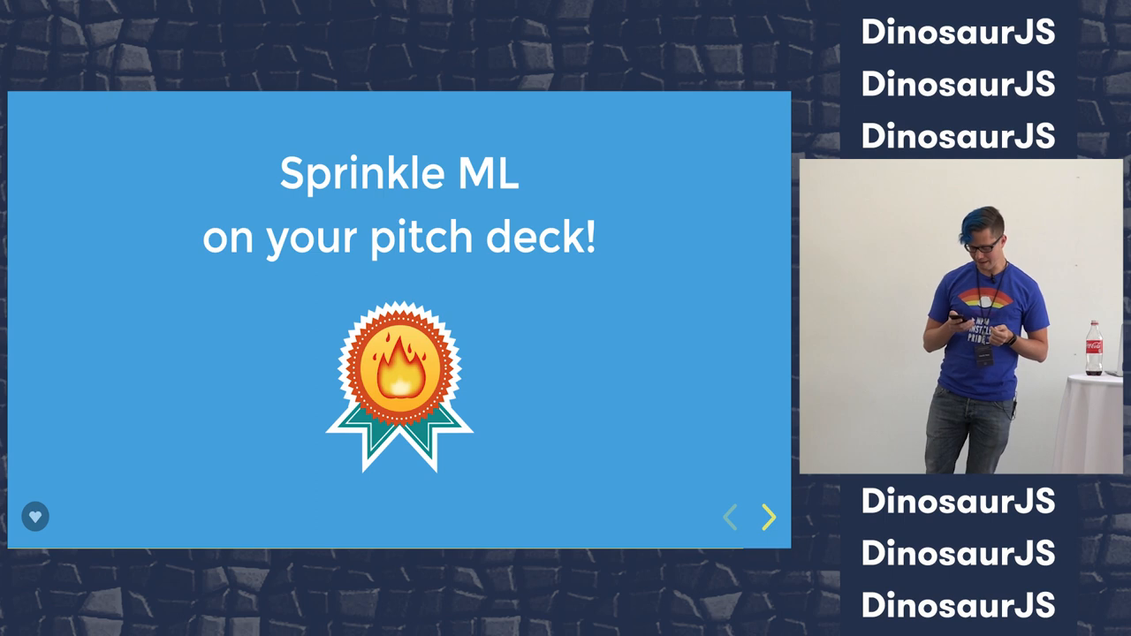
click(768, 517)
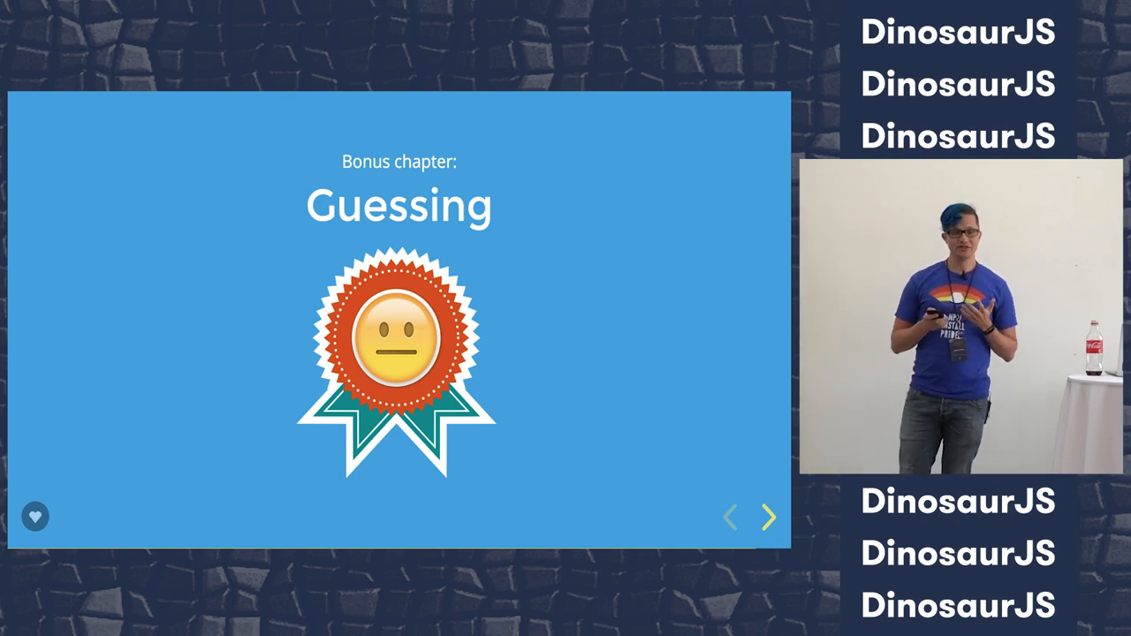
click(767, 517)
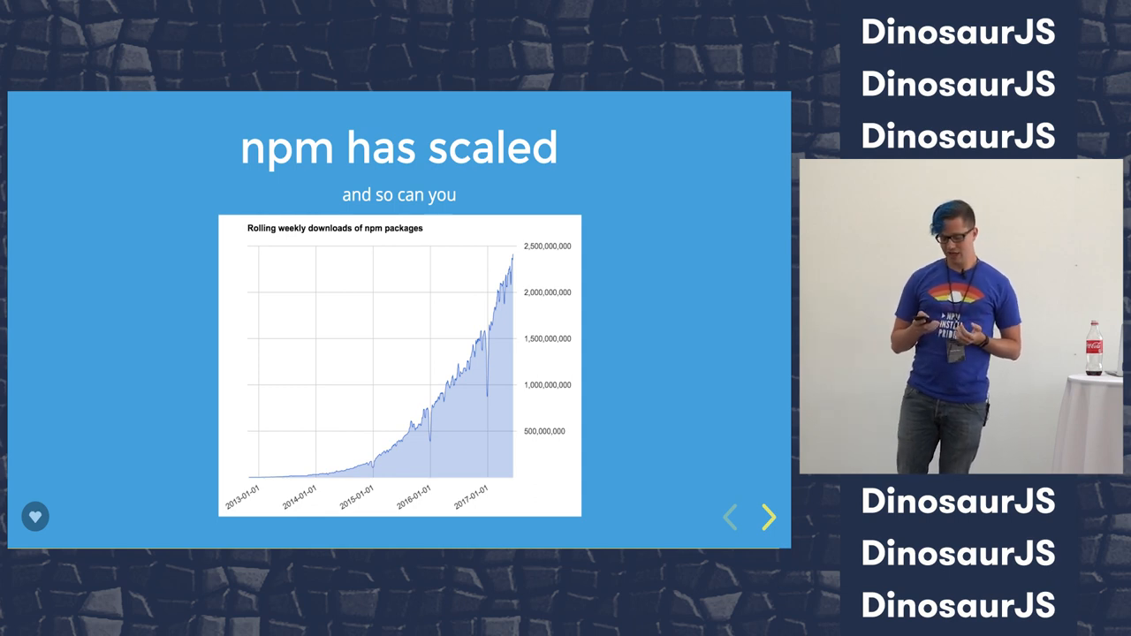
click(768, 517)
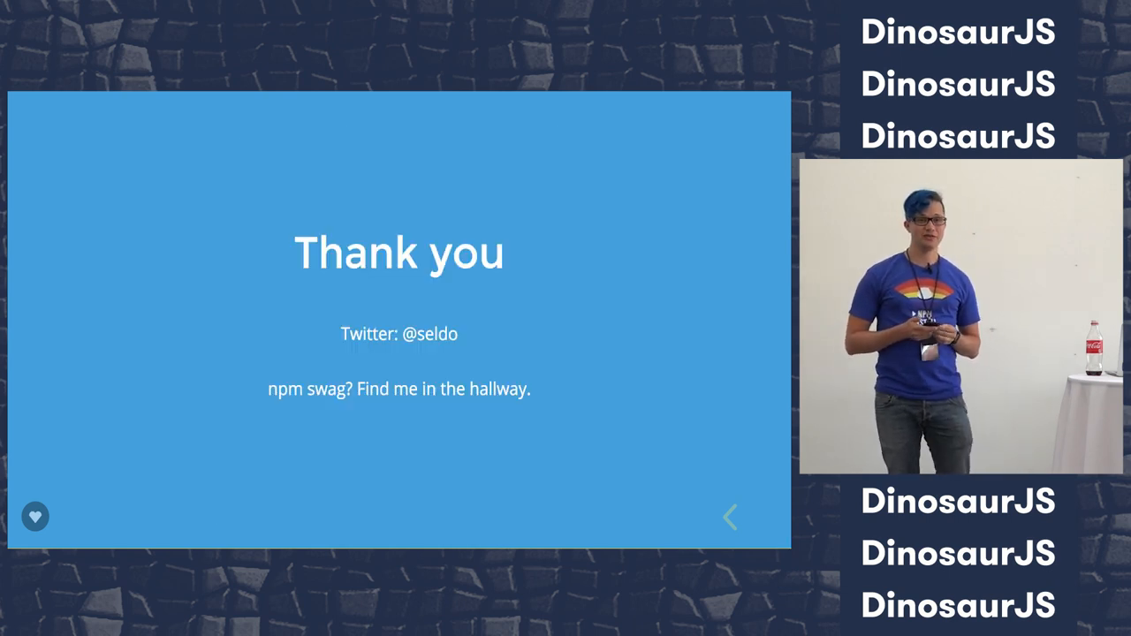